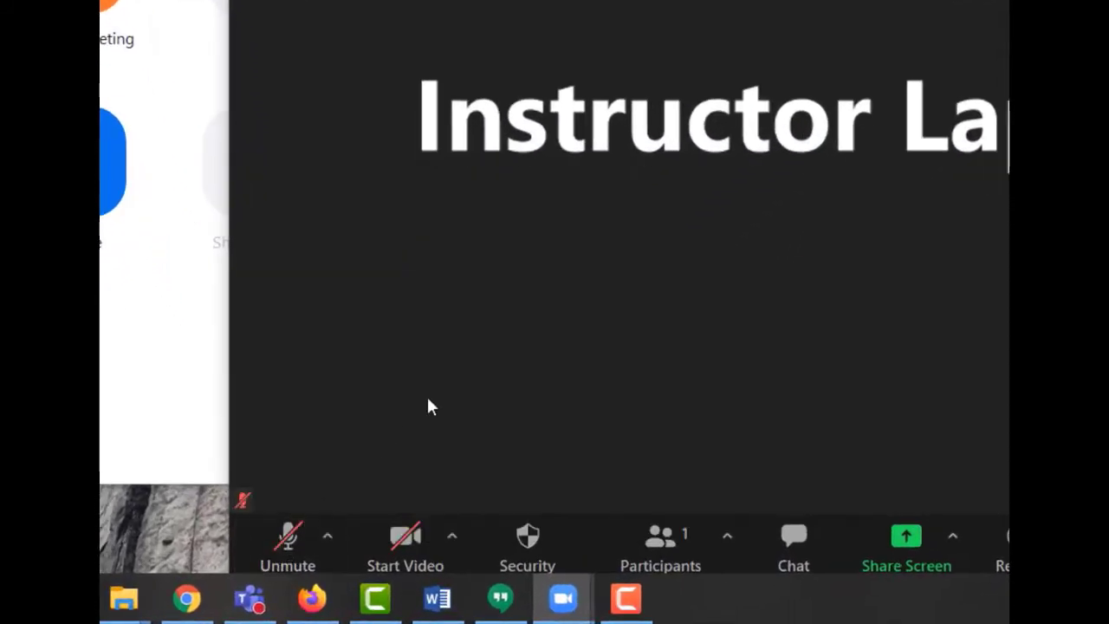
Start the laptop's camera so the instructor's live video is sent to the meeting
left_click(849, 596)
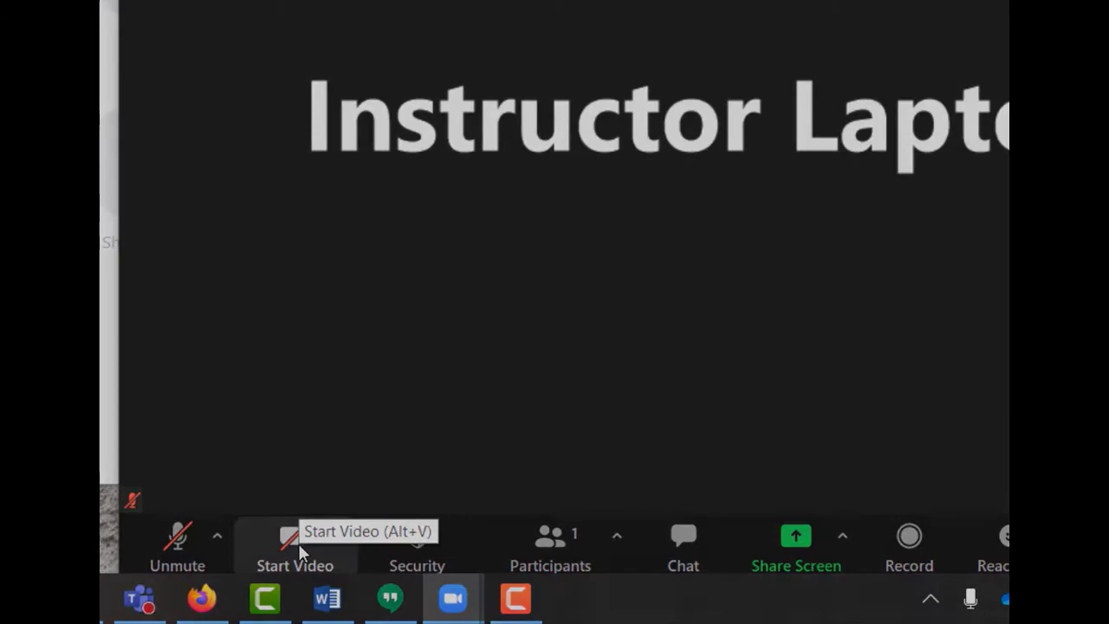
left_click(295, 535)
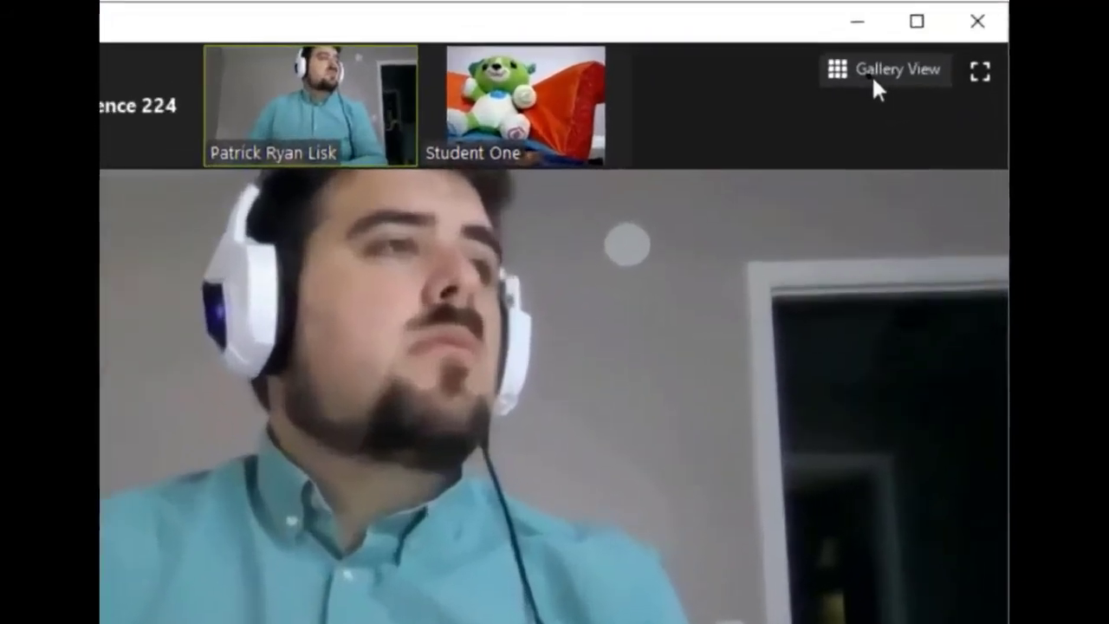
Switch the meeting to gallery view with participants as equal tiles
left_click(885, 69)
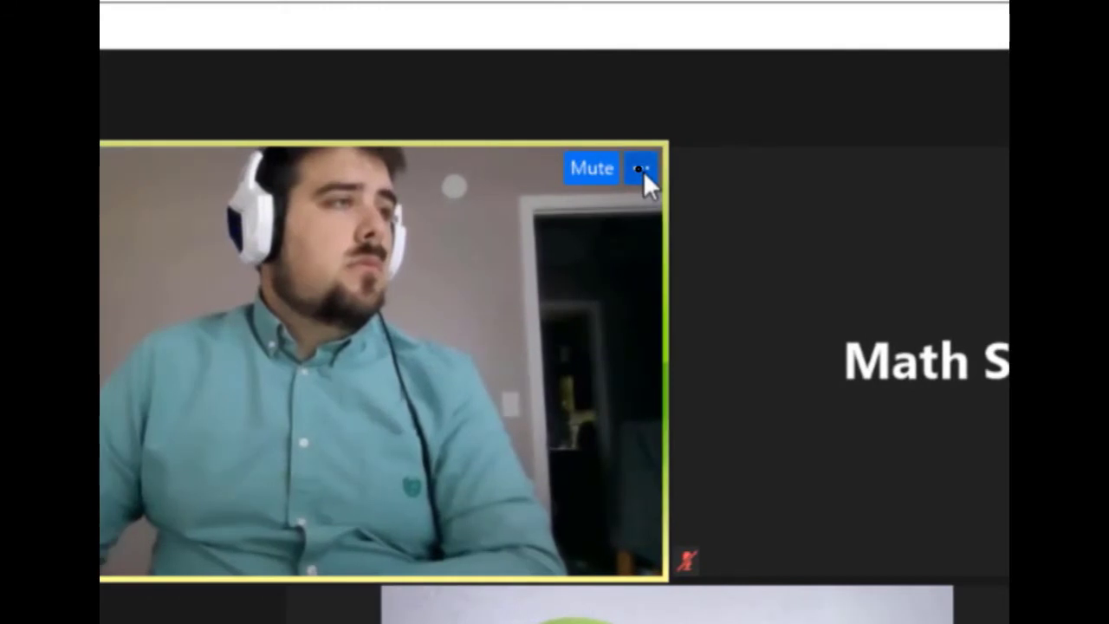
Spotlight the instructor's video for everyone via the tile's more-options menu
left_click(641, 166)
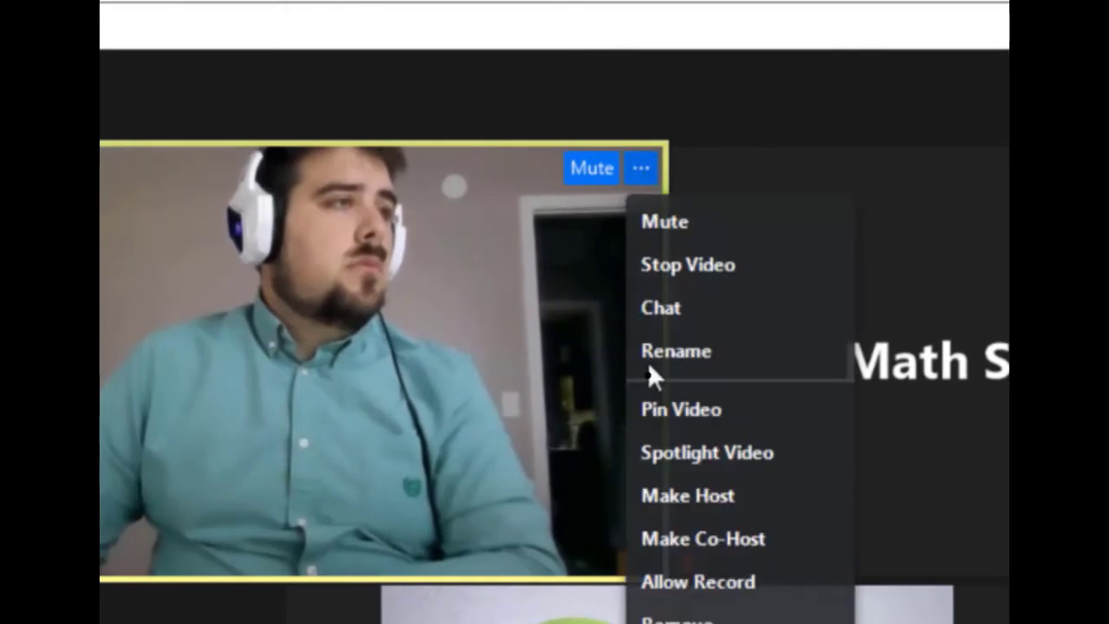
mouse_move(667, 461)
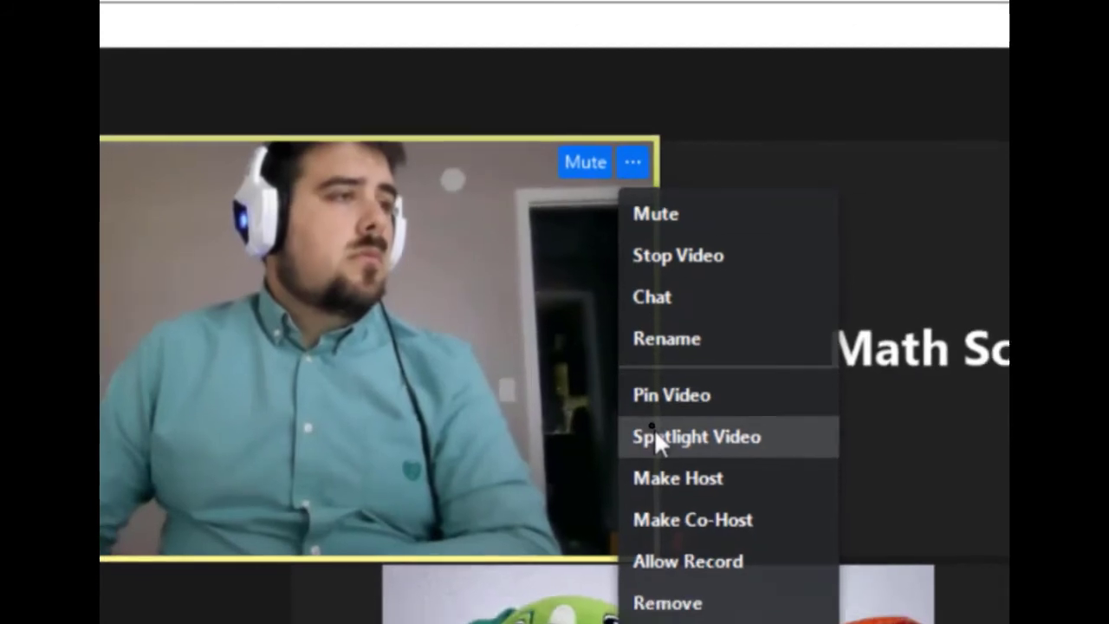
left_click(697, 436)
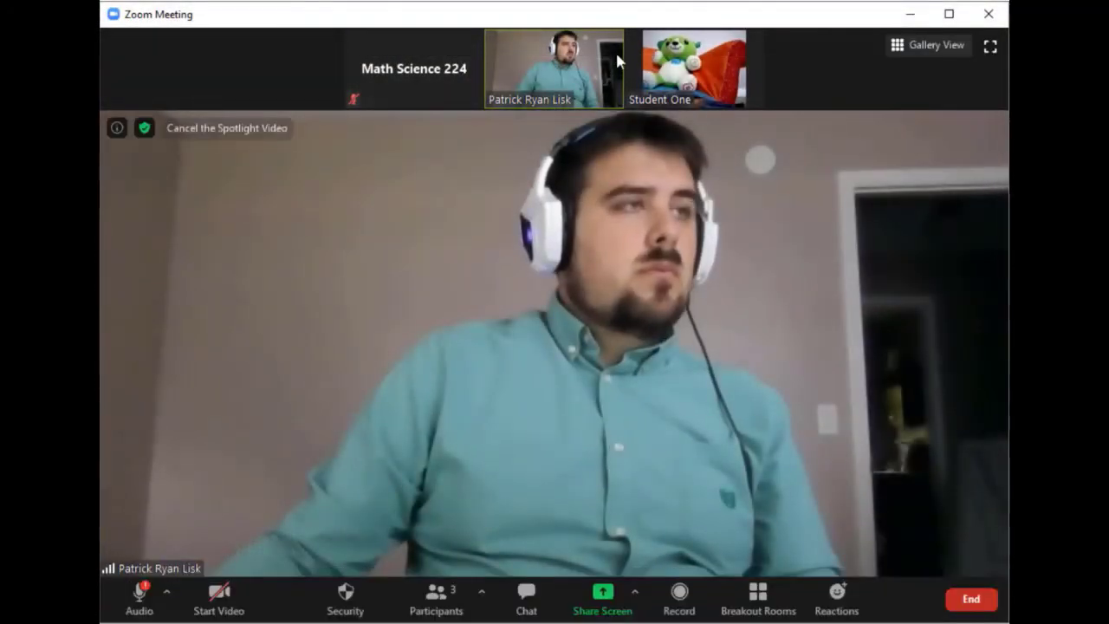
Cancel the spotlight on the instructor's video
left_click(620, 41)
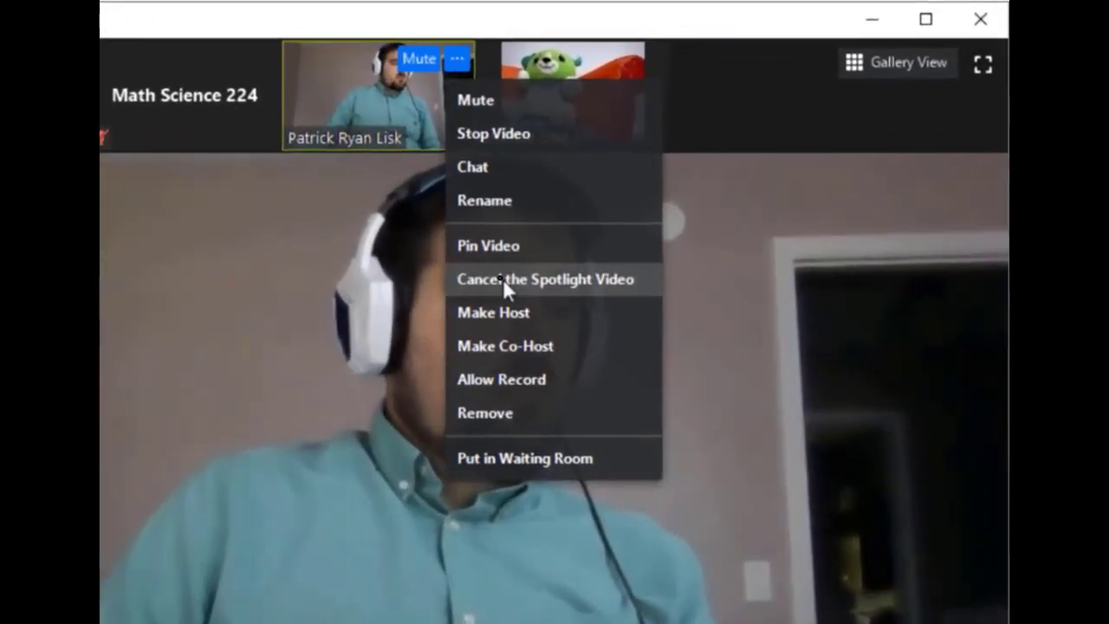
left_click(549, 280)
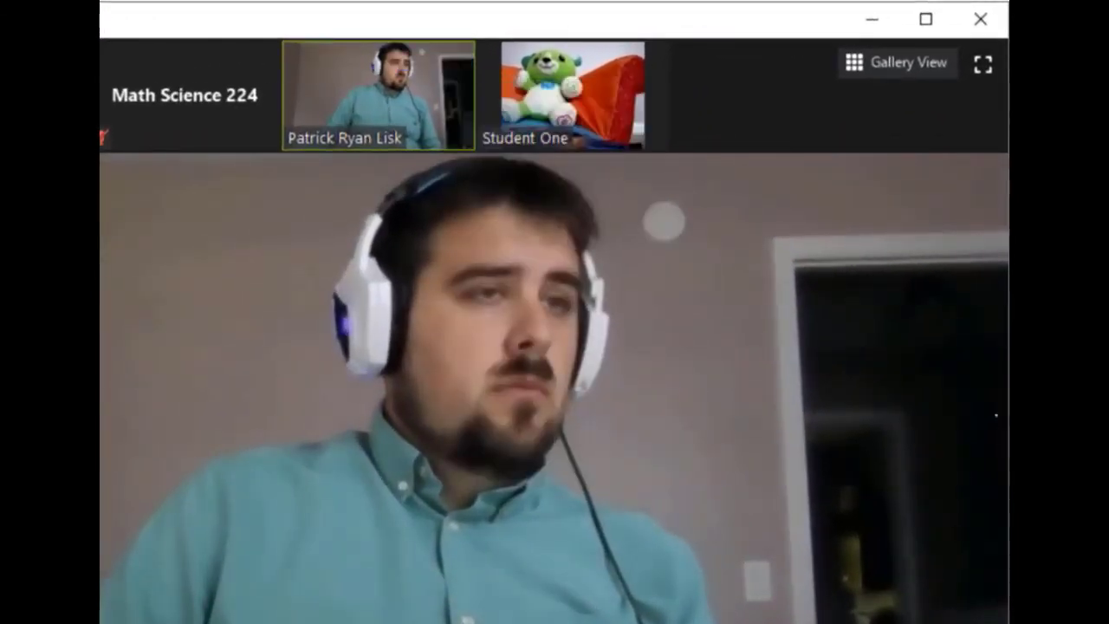